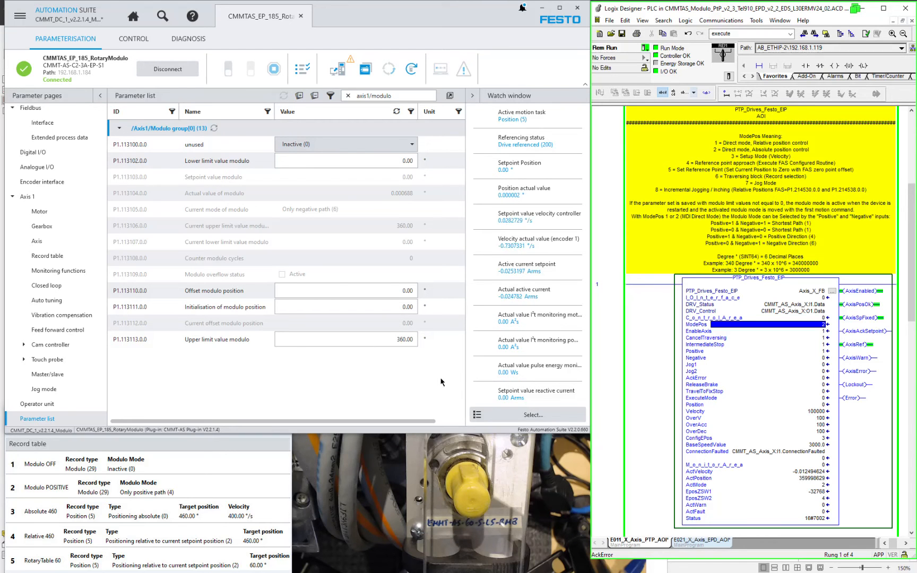
Search the parameters for 'modulo mode' and 'axis1/modulo'.
click(345, 339)
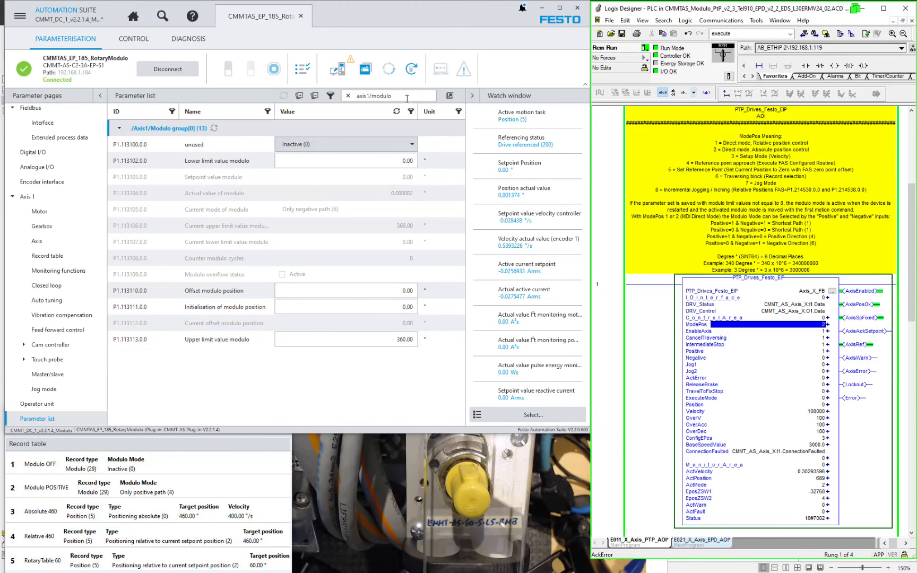
text(modulo mode)
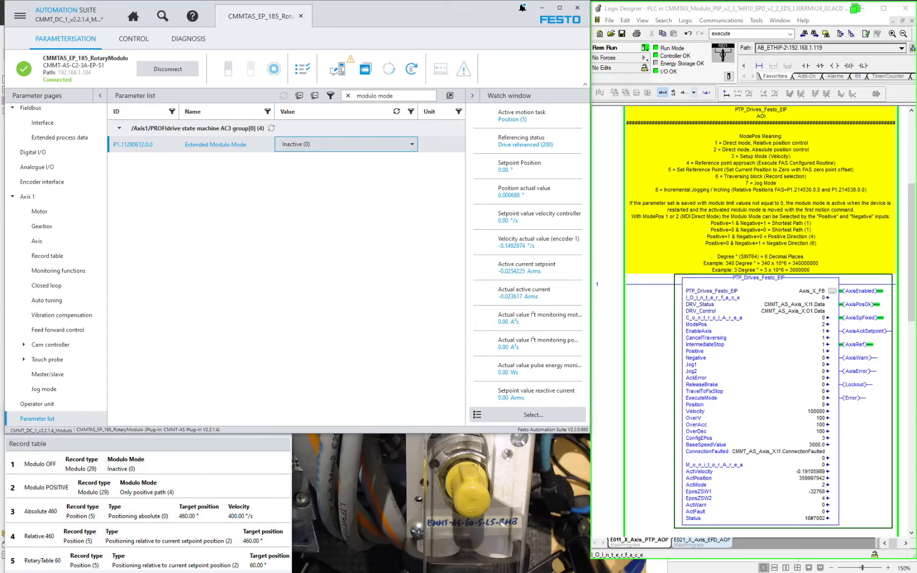
text(axis1/modulo)
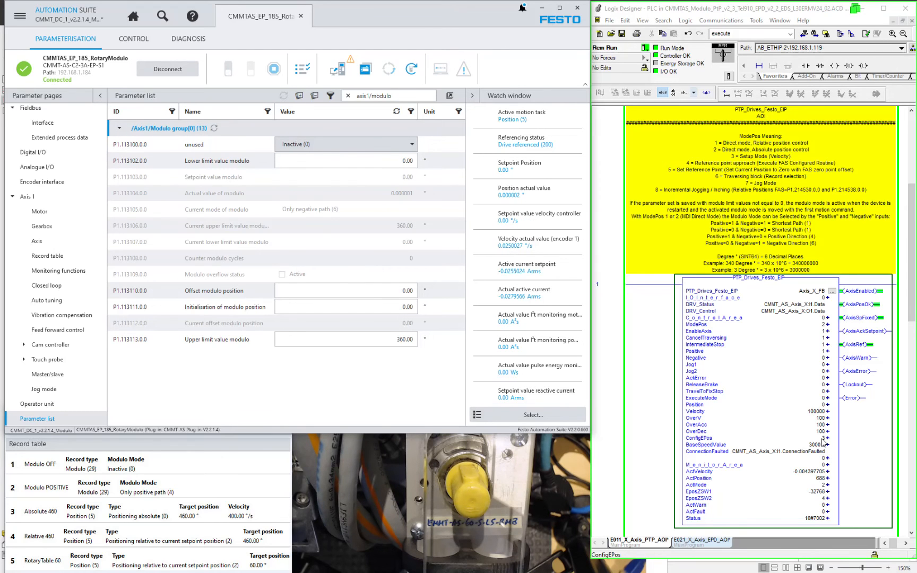
Check the axis block's Velocity and enter 460 as the Position target.
click(693, 411)
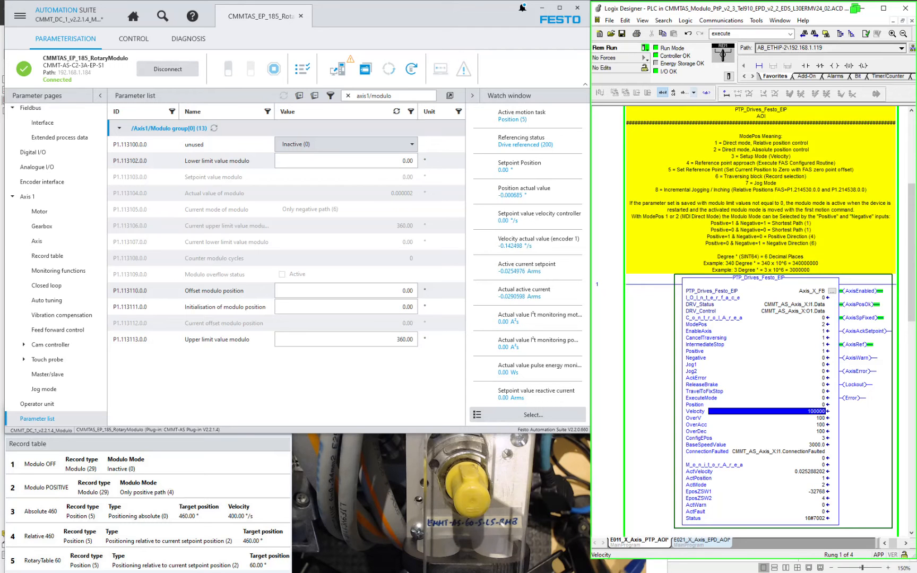
click(699, 544)
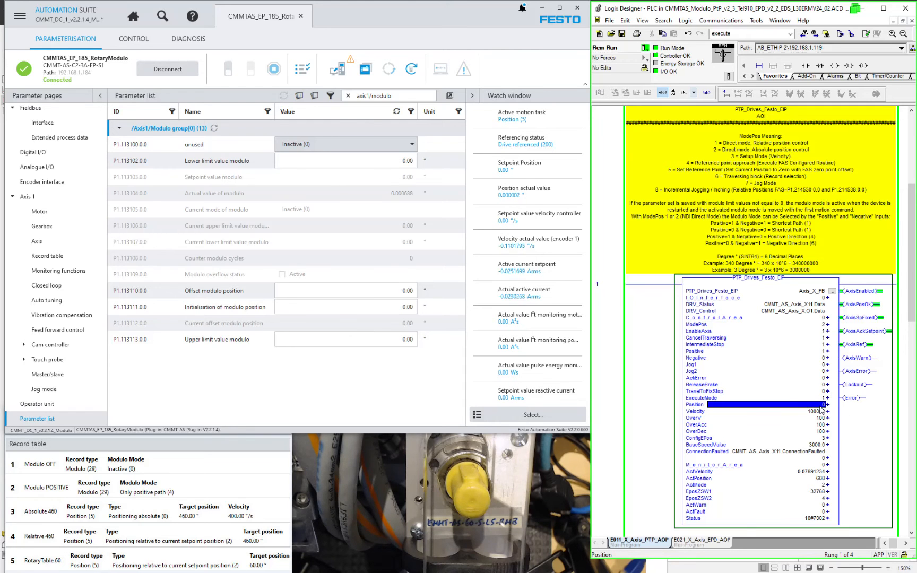
text(460000000)
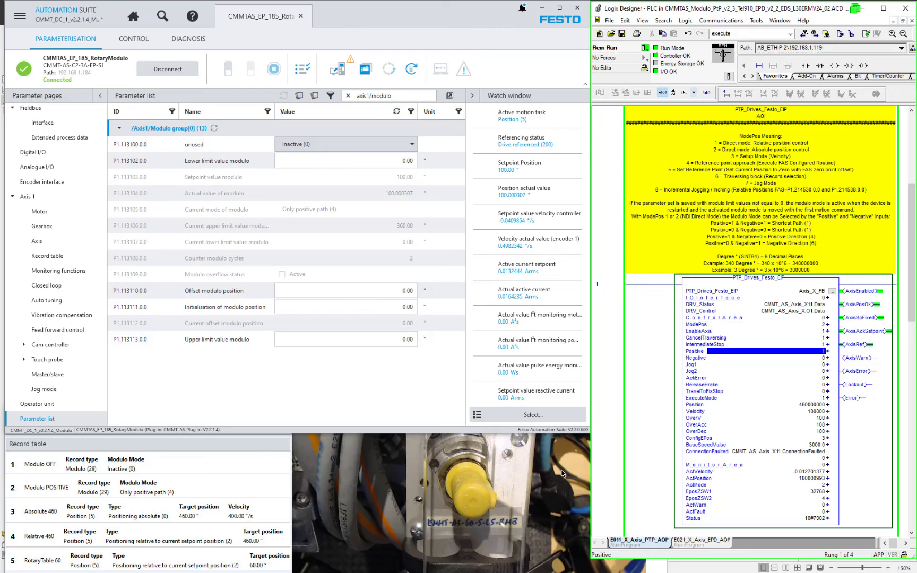
mouse_move(495, 502)
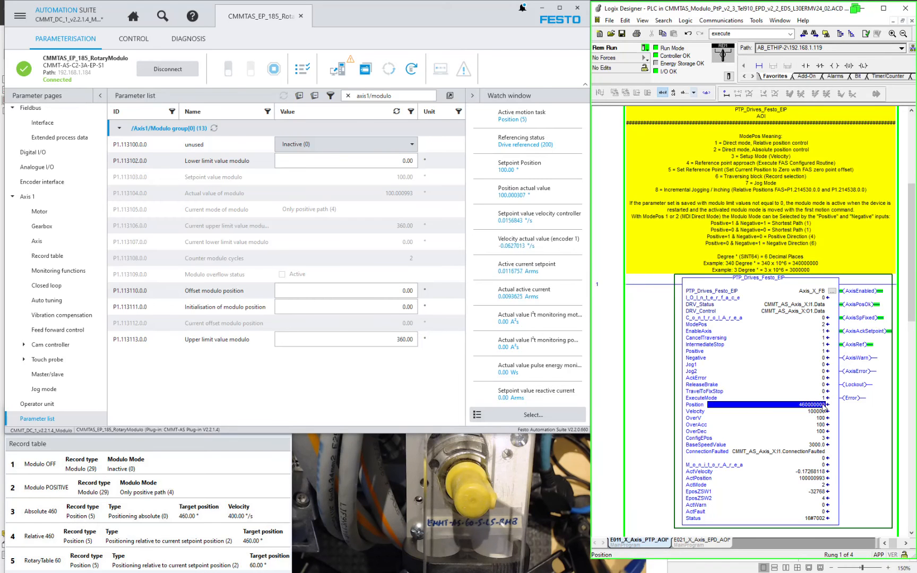
Re-enter 46000000 in the axis block's Position input with the axis back at zero.
click(699, 544)
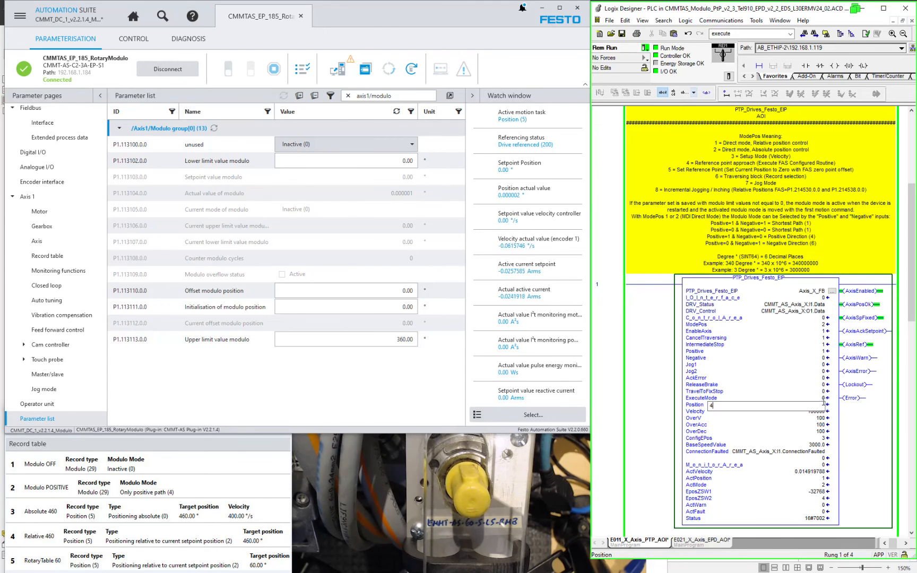
text(460000000)
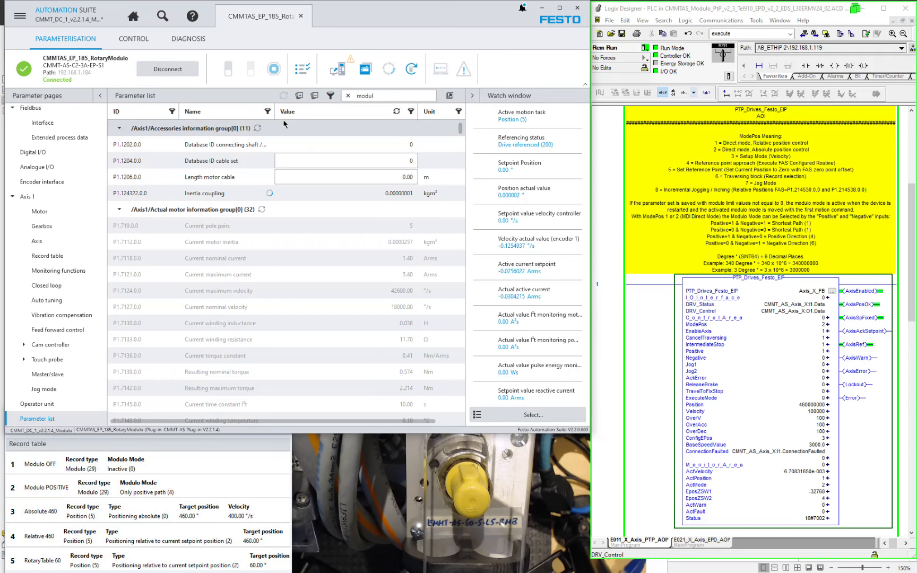
Filter for 'modulo mode' and set Extended Modulo Mode to With turns (2).
text(modulo mode)
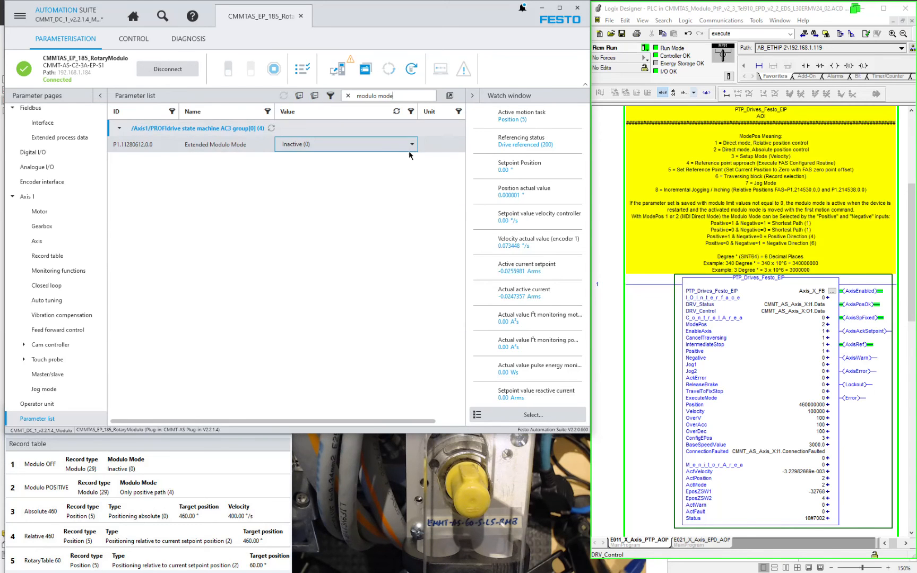
click(344, 144)
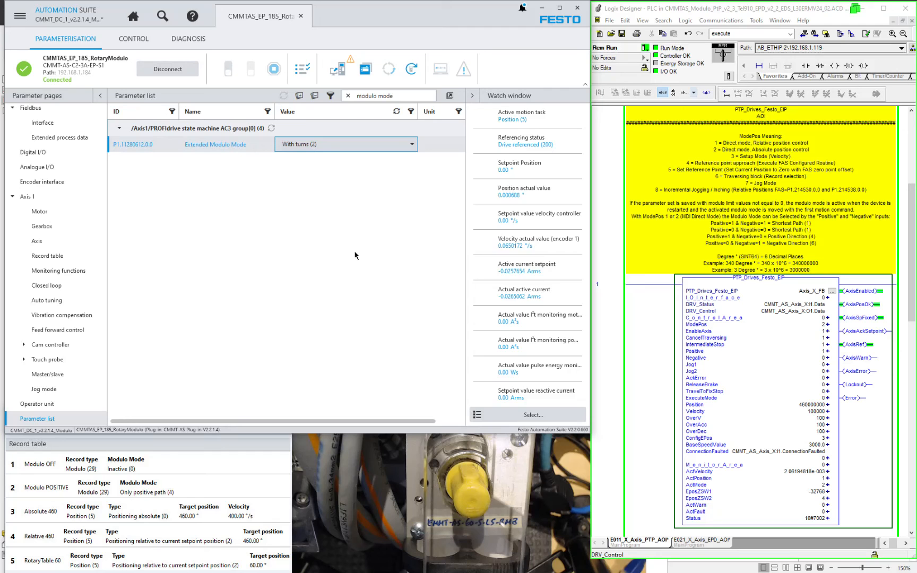